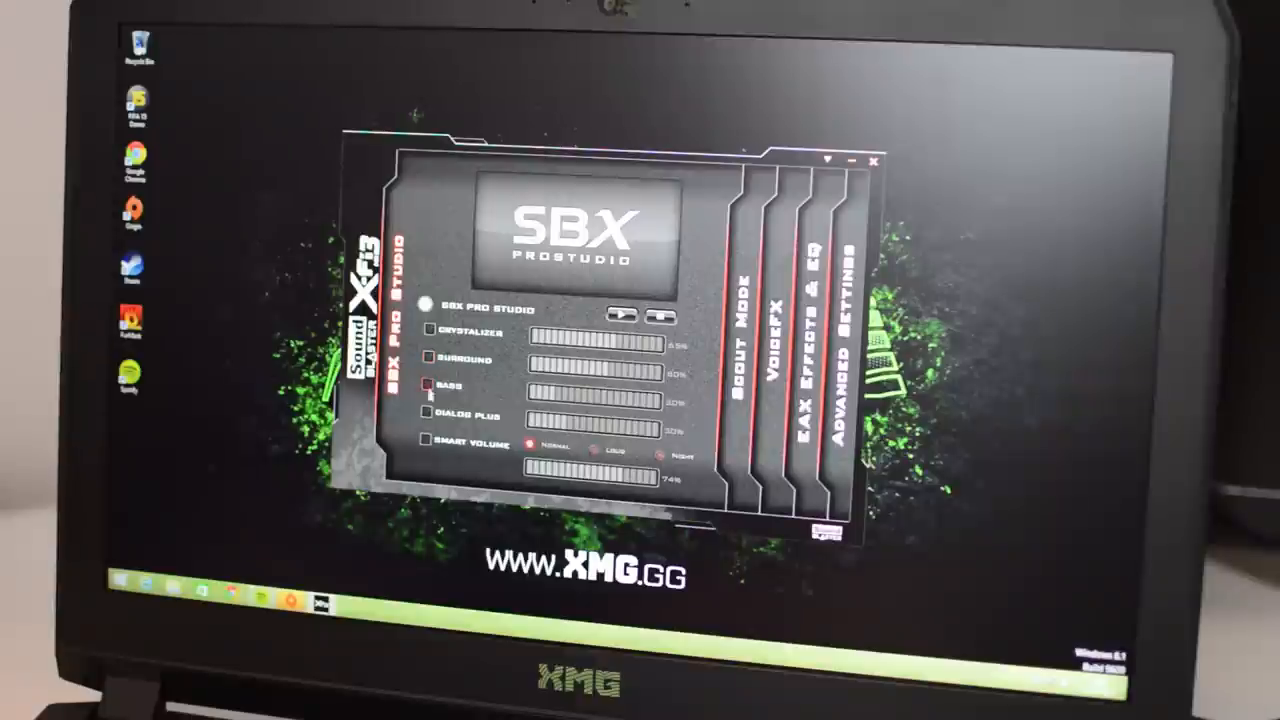
- Show the Scout Mode page of the Sound Blaster X-Fi MB3 panel
left_click(744, 330)
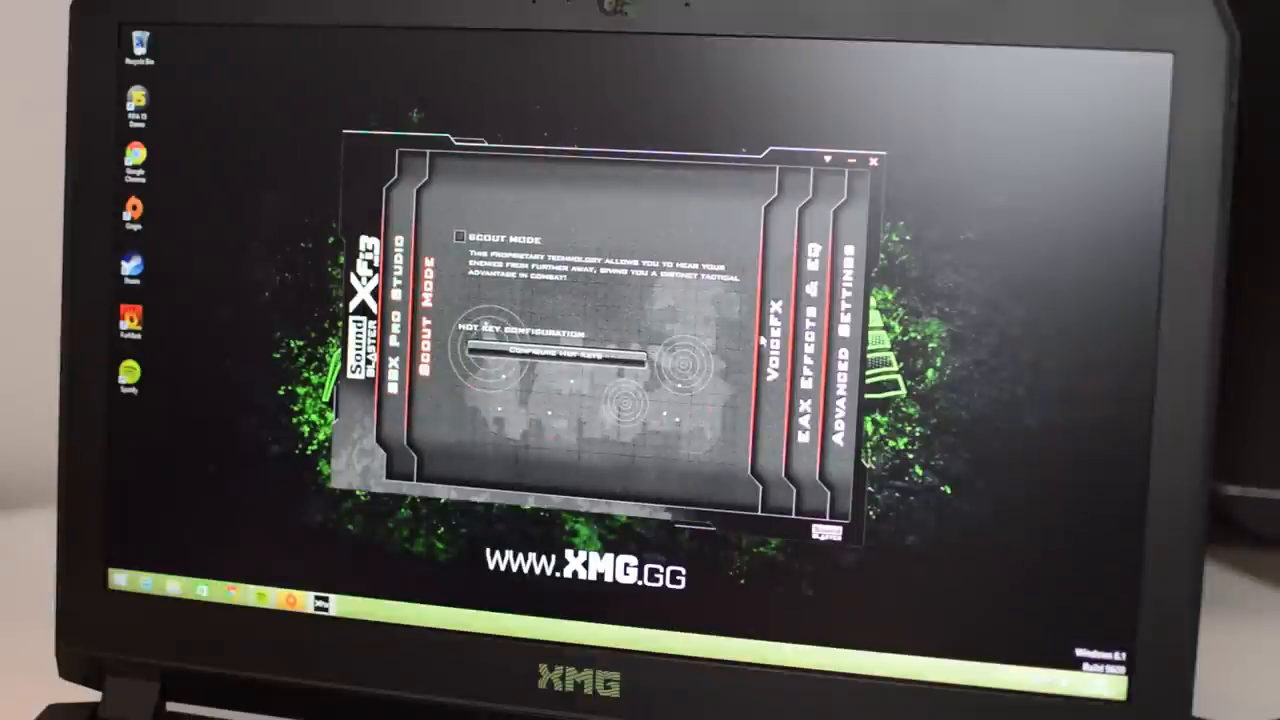